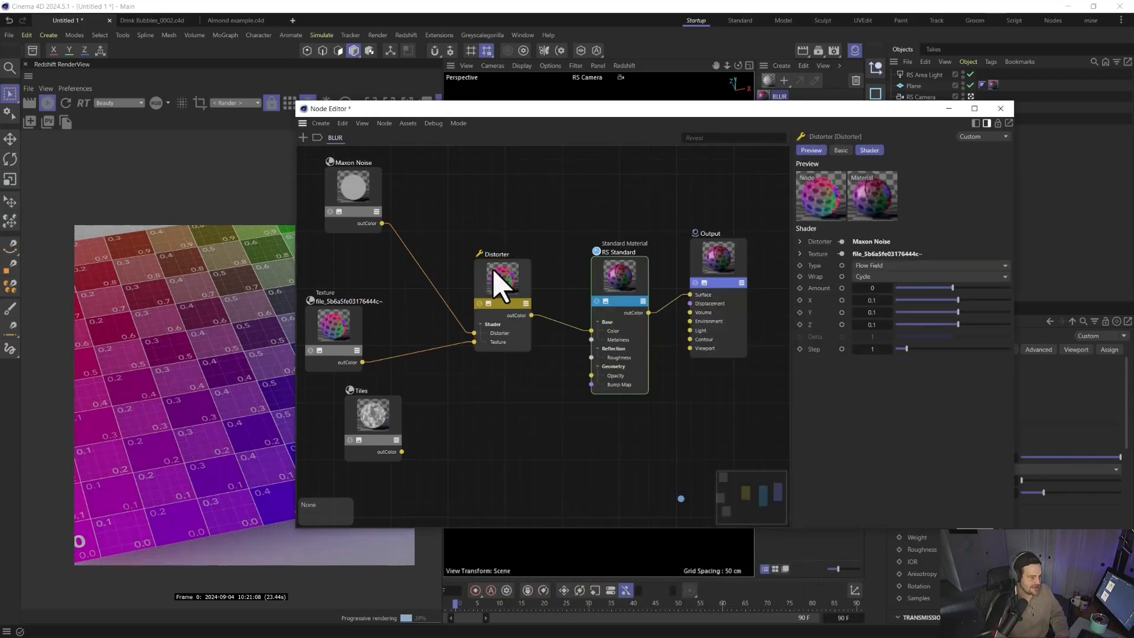
Step: Inspect the Distorter, Texture and Maxon Noise nodes, nudging Maxon Noise closer
{"action": "left_click", "coordinate": [929, 265]}
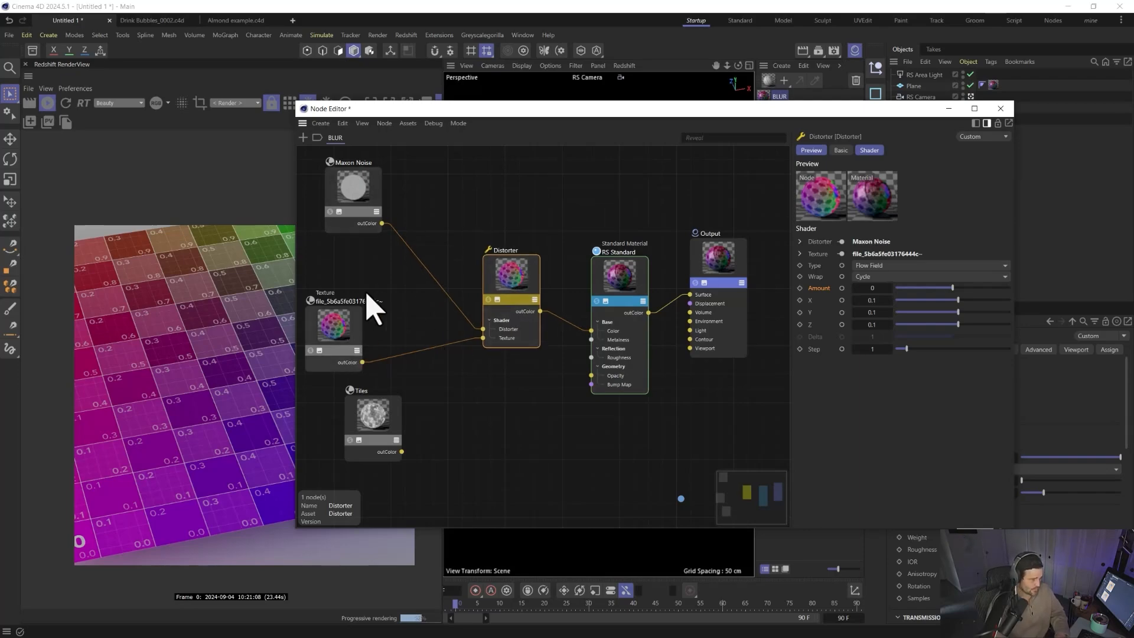
{"action": "left_click", "coordinate": [372, 413]}
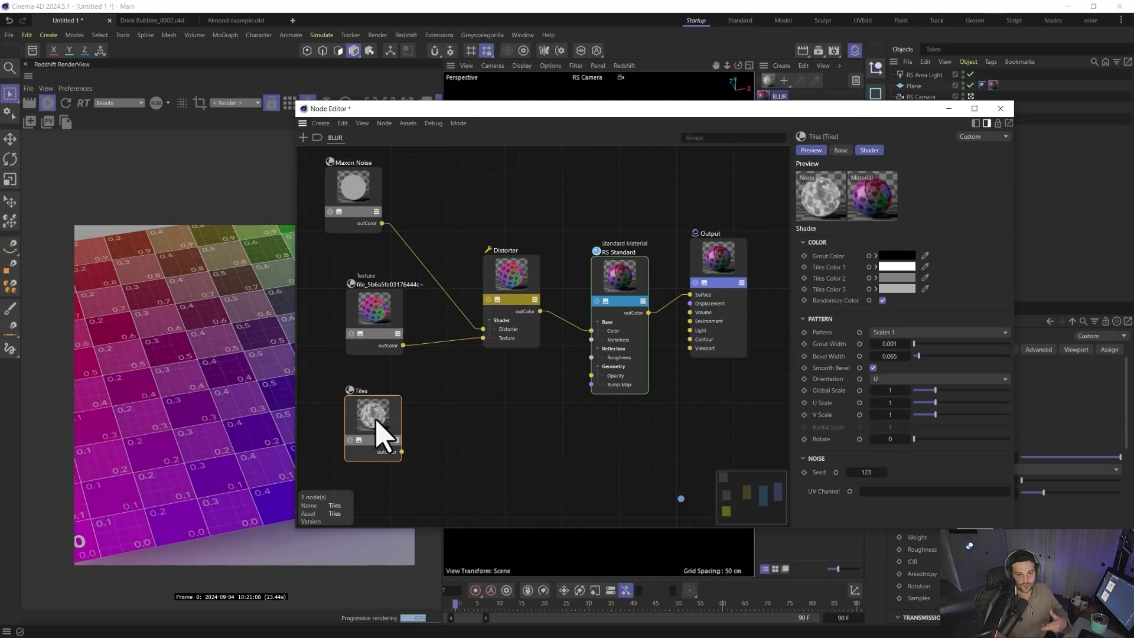
{"action": "mouse_move", "coordinate": [481, 425]}
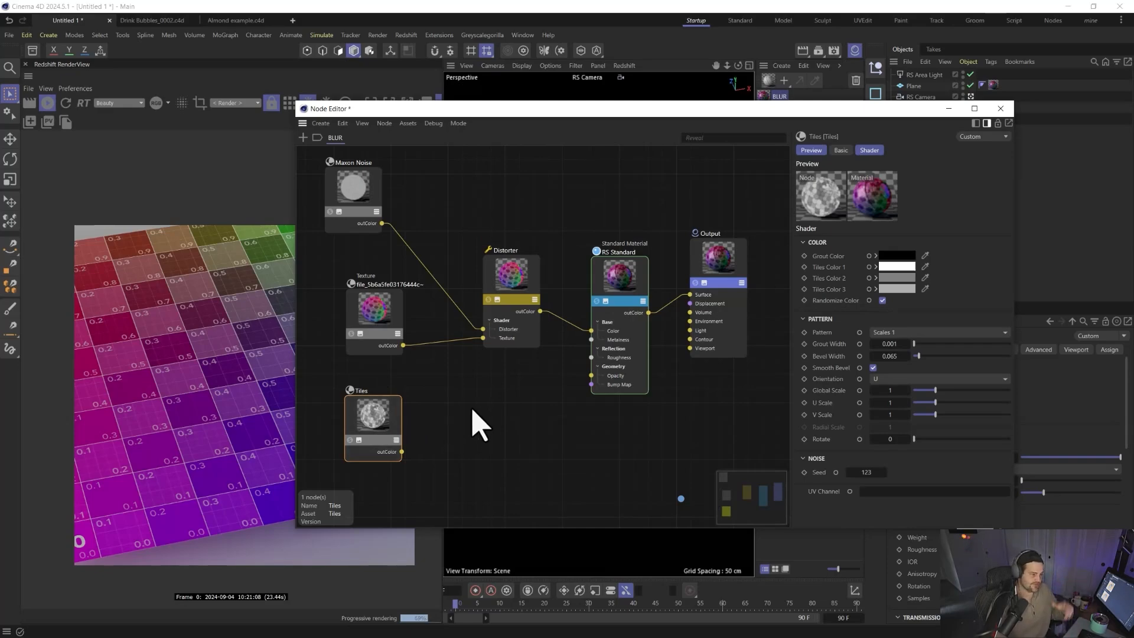
{"action": "left_click", "coordinate": [376, 205]}
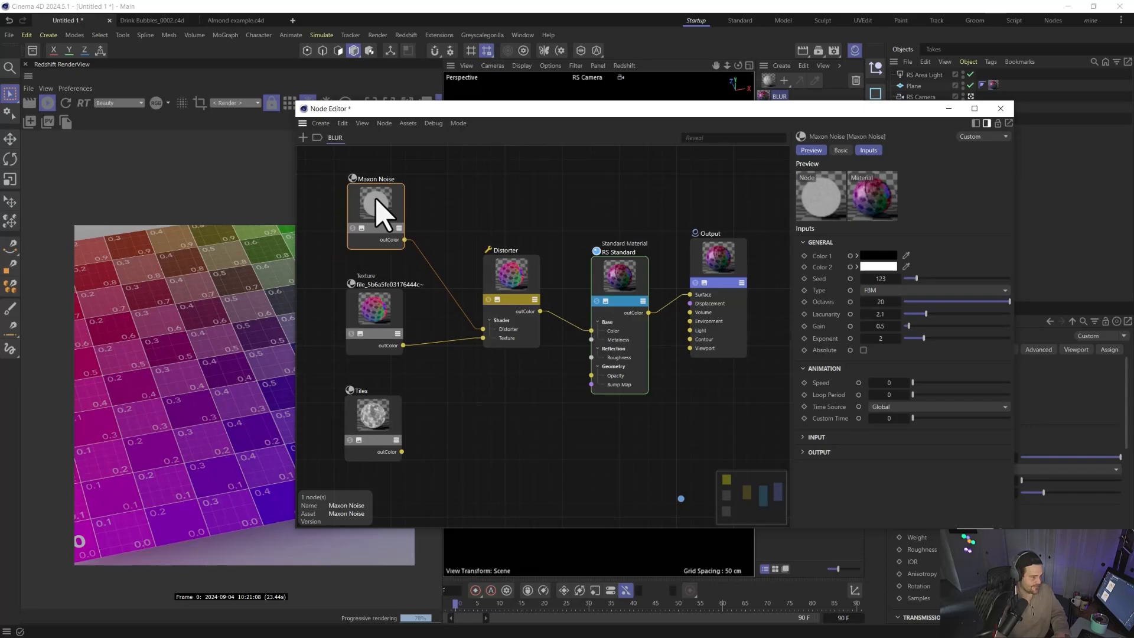
{"action": "left_click_drag", "start_coordinate": [376, 213], "coordinate": [386, 206]}
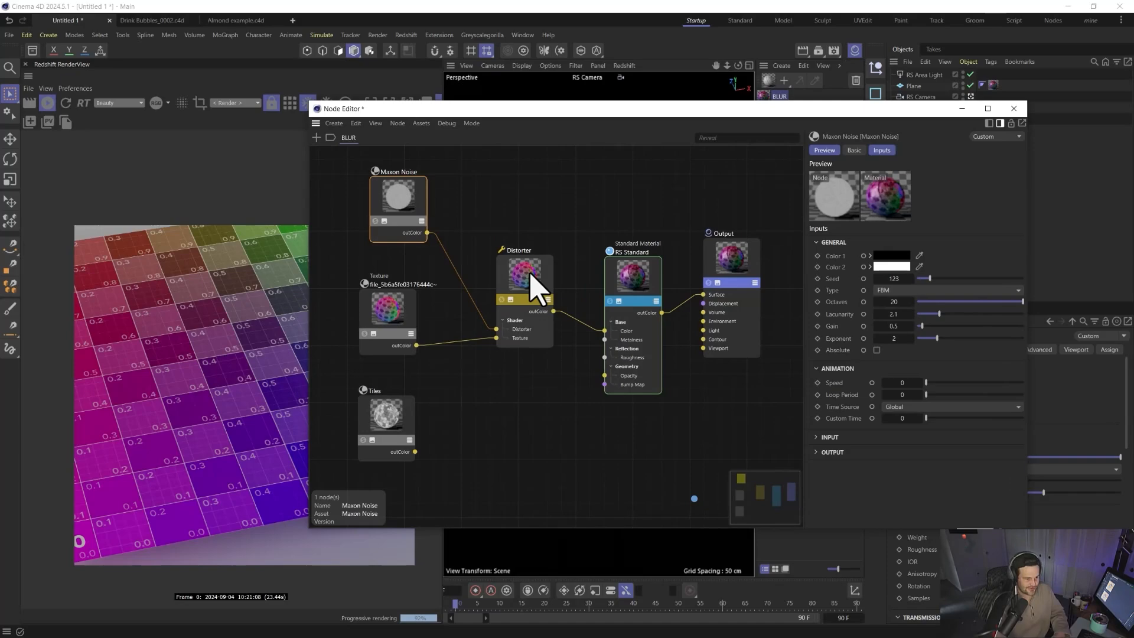
Step: Set the Distorter amount to 0.5 and check the Maxon Noise octaves
{"action": "left_click", "coordinate": [525, 279]}
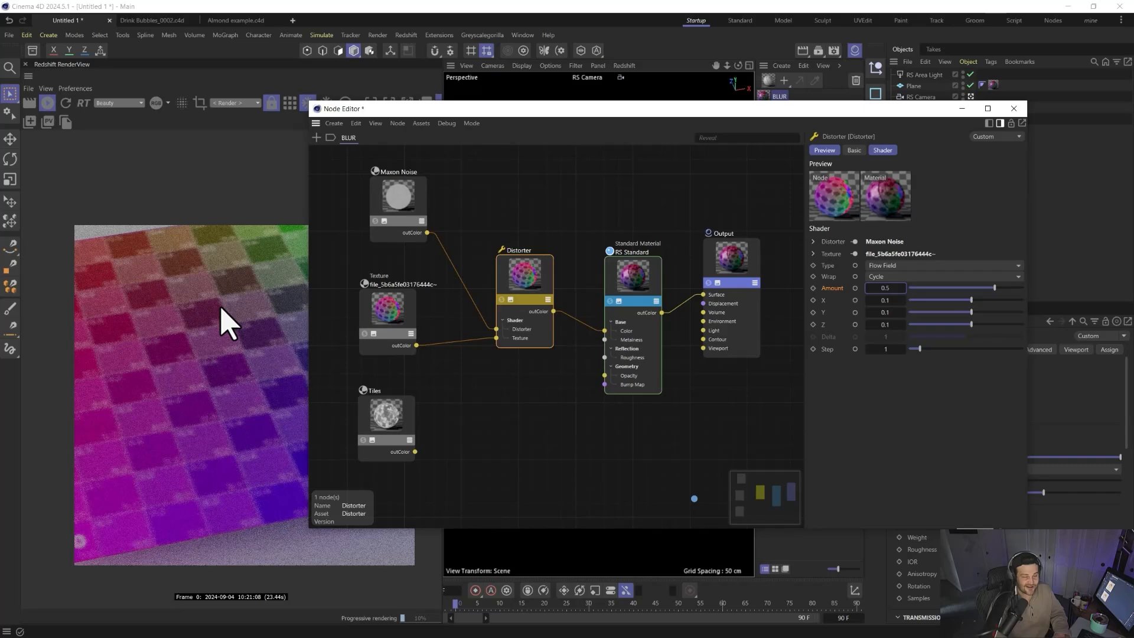
{"action": "left_click", "coordinate": [396, 195]}
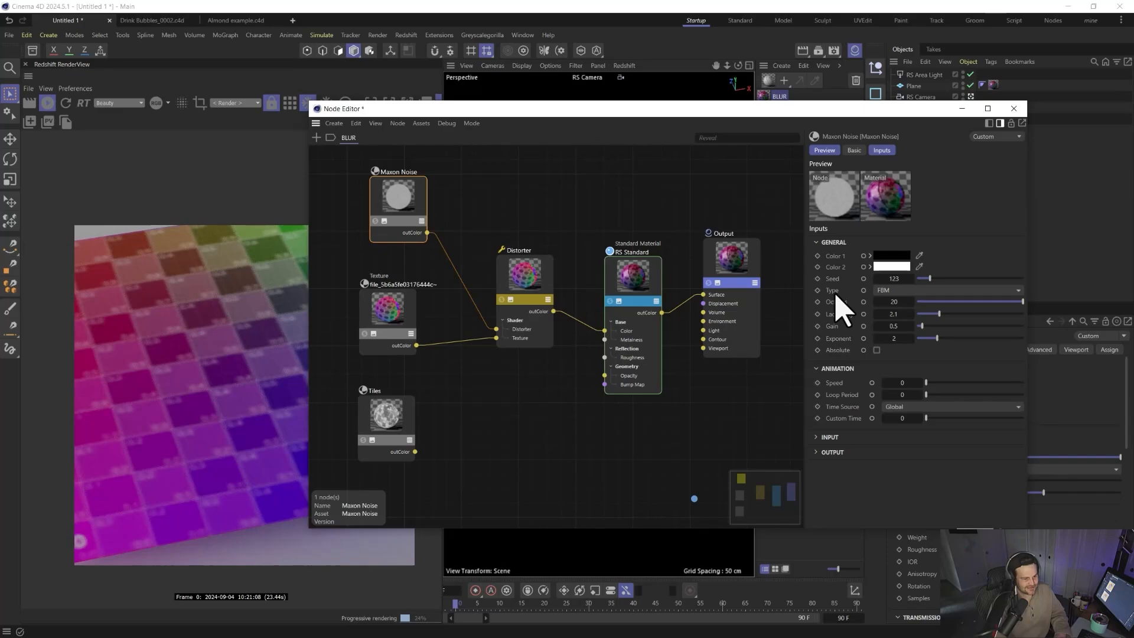
{"action": "mouse_move", "coordinate": [850, 314]}
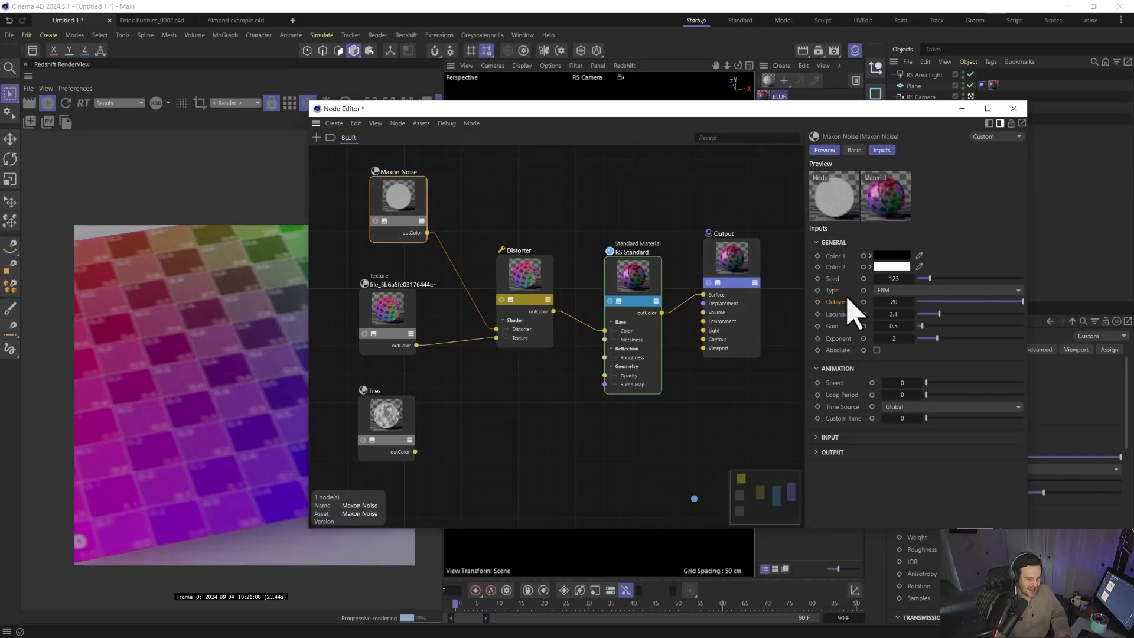
{"action": "left_click", "coordinate": [829, 437]}
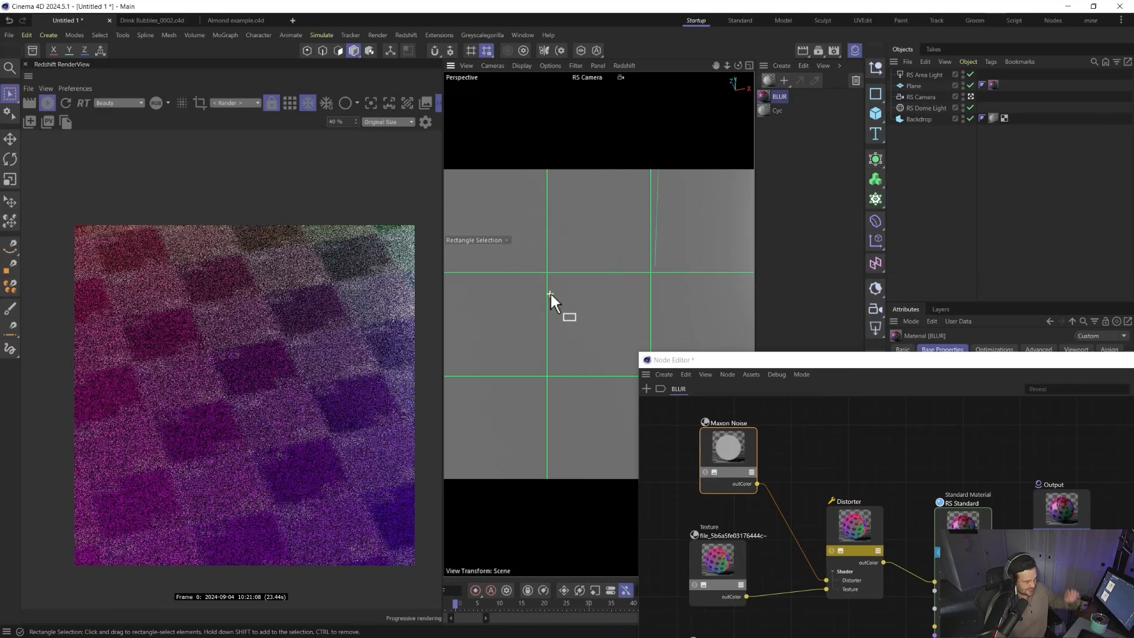
{"action": "mouse_move", "coordinate": [232, 412]}
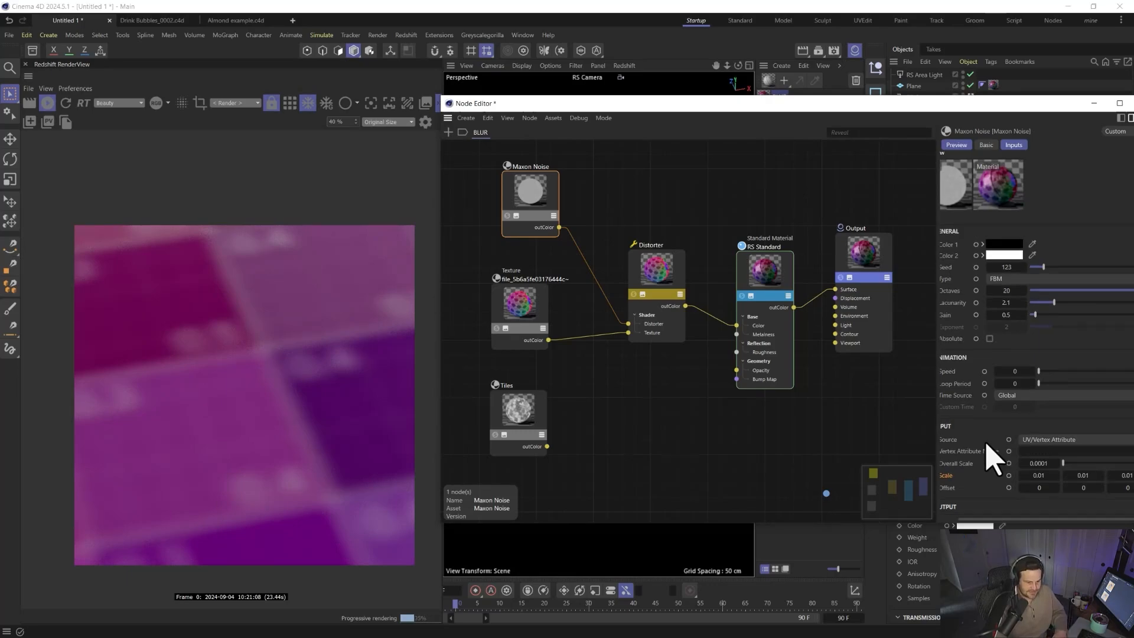
{"action": "left_click", "coordinate": [519, 306]}
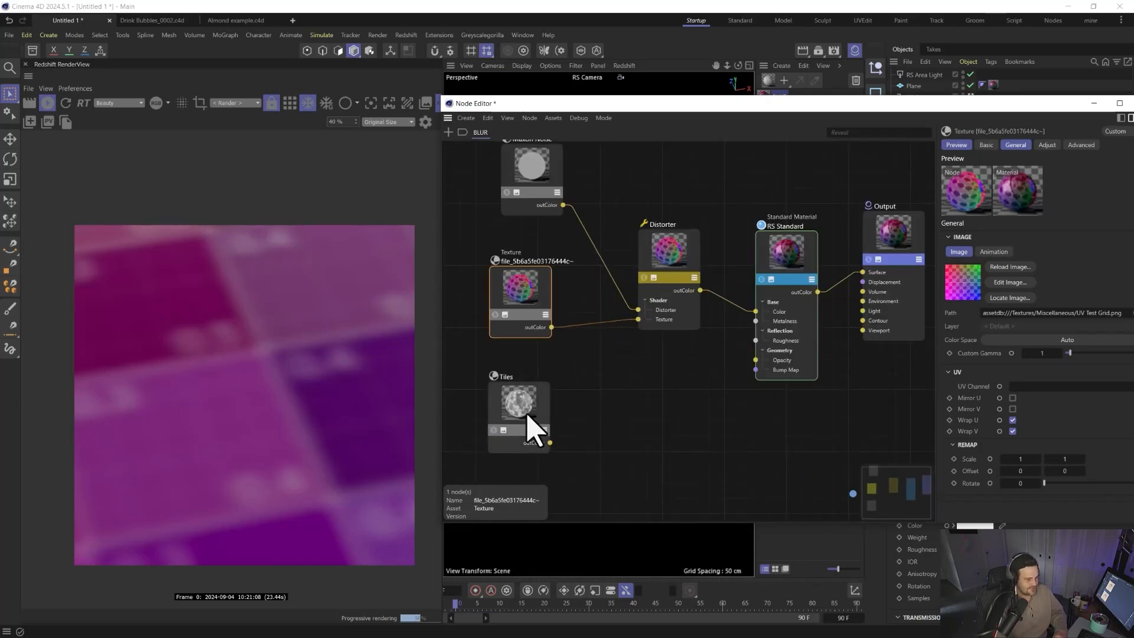
{"action": "left_click", "coordinate": [519, 405]}
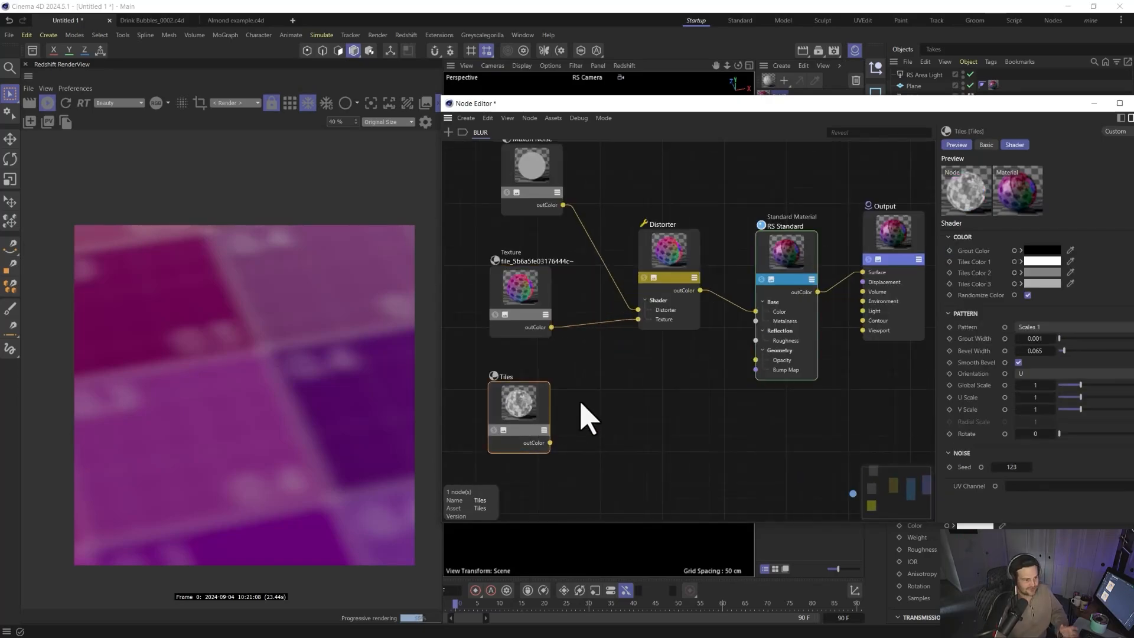
{"action": "left_click", "coordinate": [531, 167]}
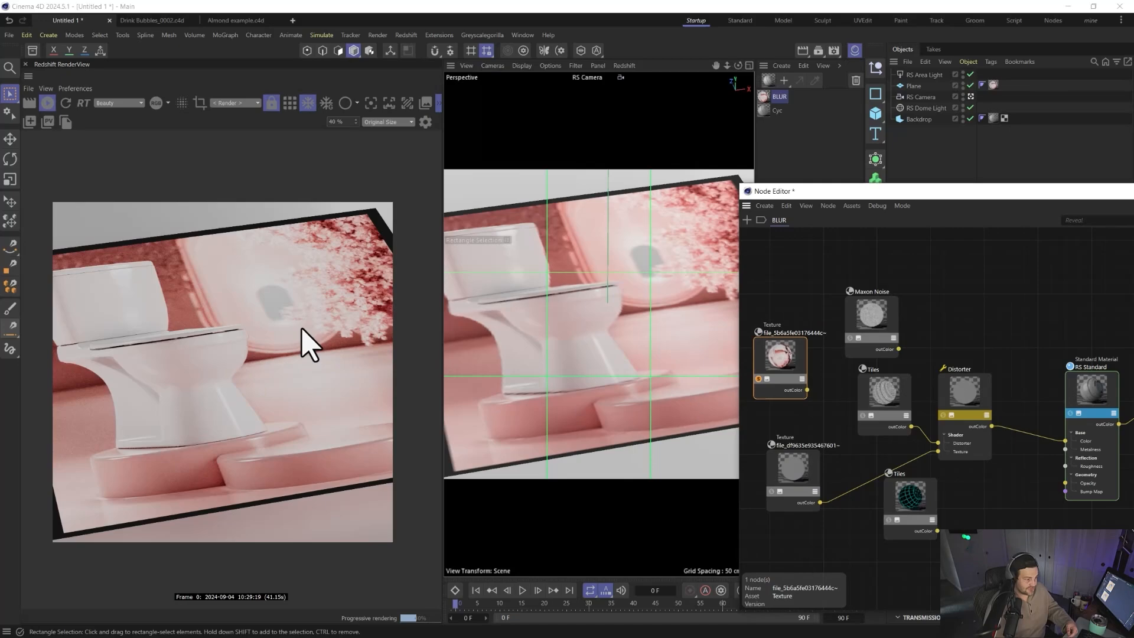
{"action": "mouse_move", "coordinate": [225, 304]}
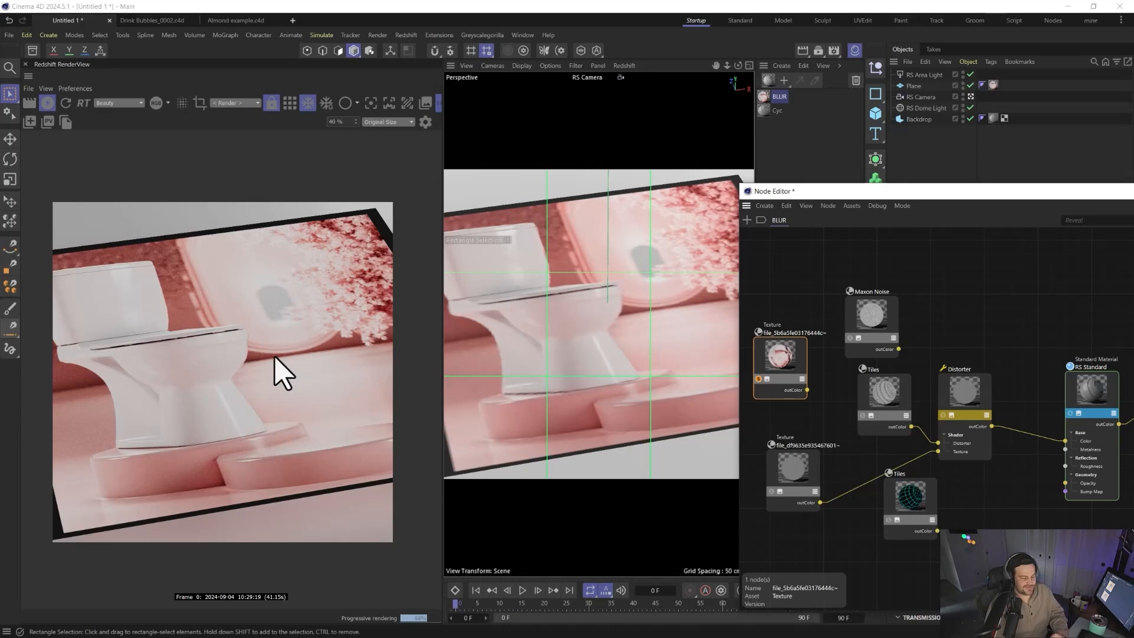
{"action": "mouse_move", "coordinate": [217, 427]}
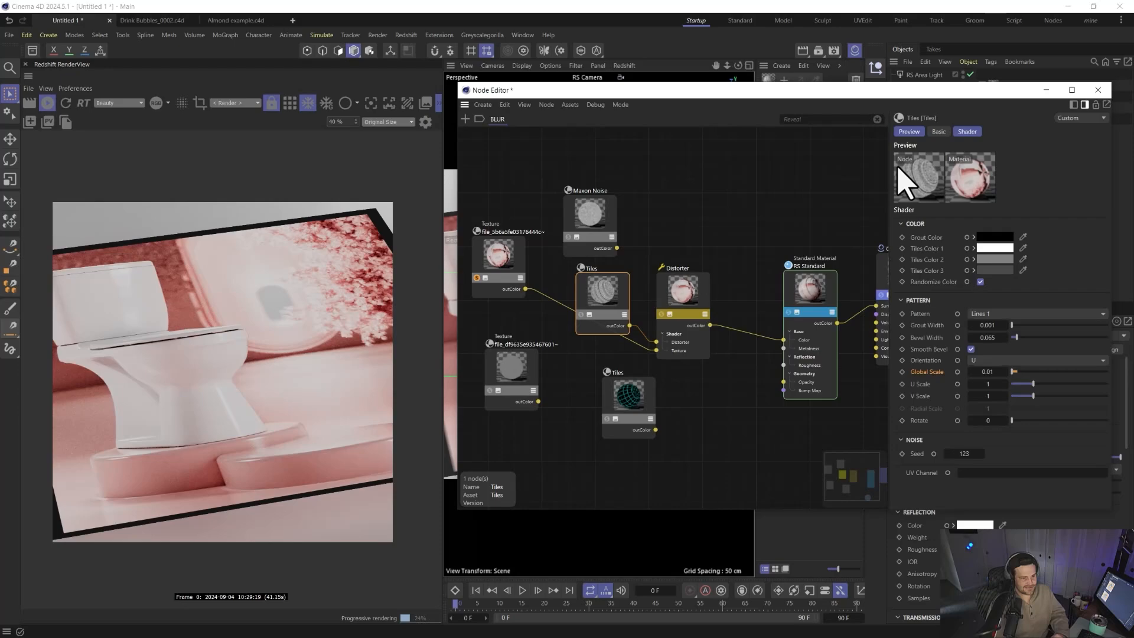
{"action": "mouse_move", "coordinate": [828, 157]}
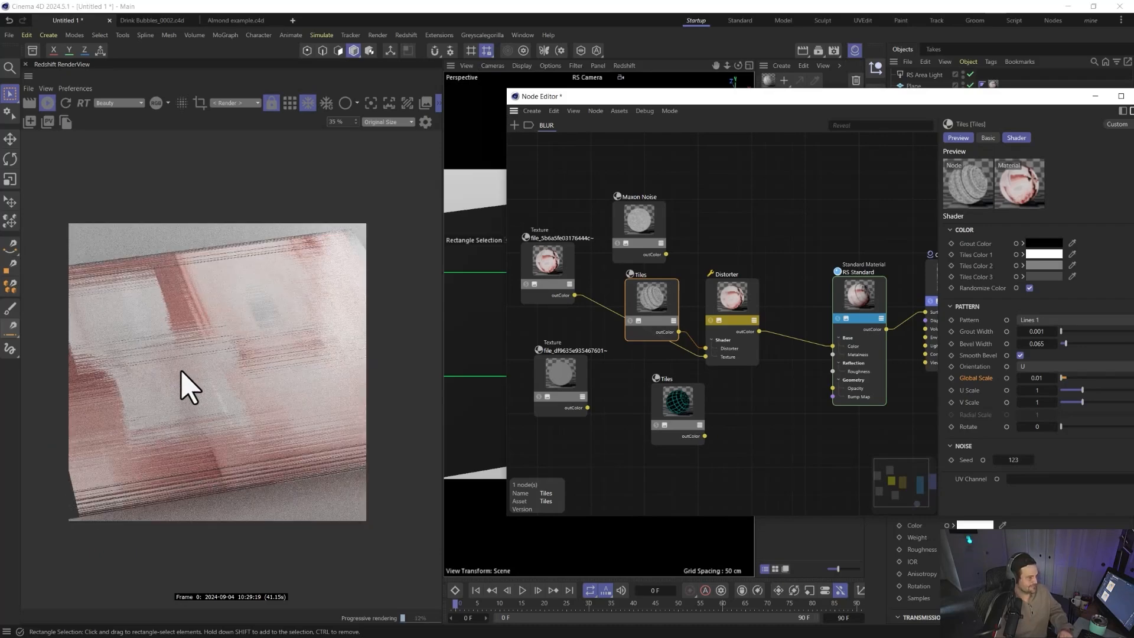
{"action": "mouse_move", "coordinate": [221, 376]}
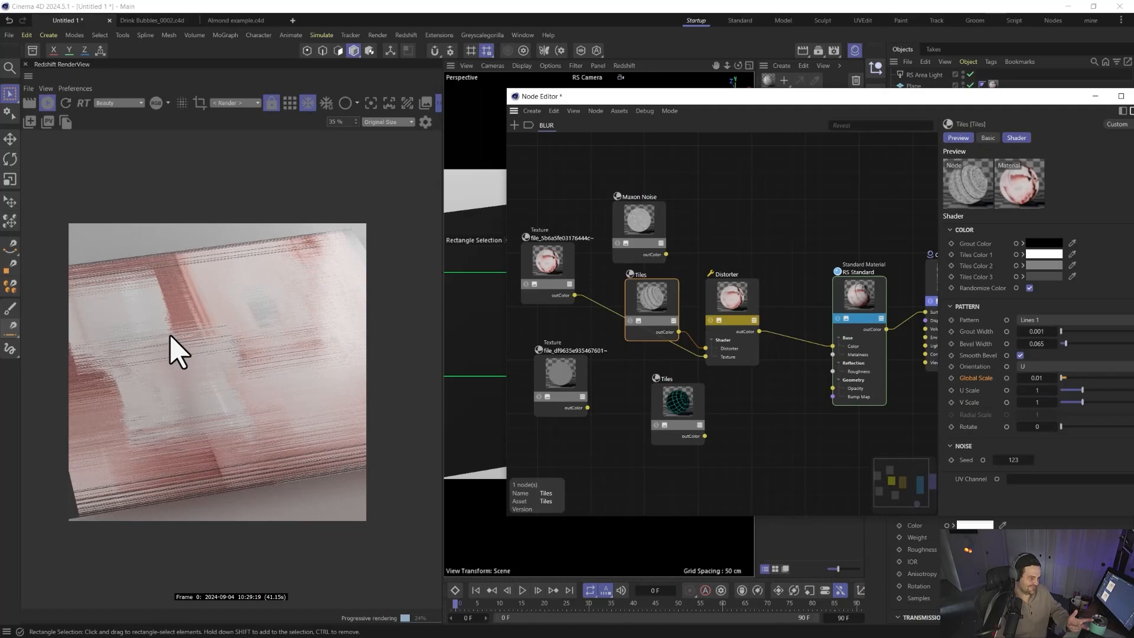
Step: Give the Tiles node a Lines 1 pattern at 0.01 global scale
{"action": "left_click", "coordinate": [560, 373]}
{"action": "type", "text": "bump"}
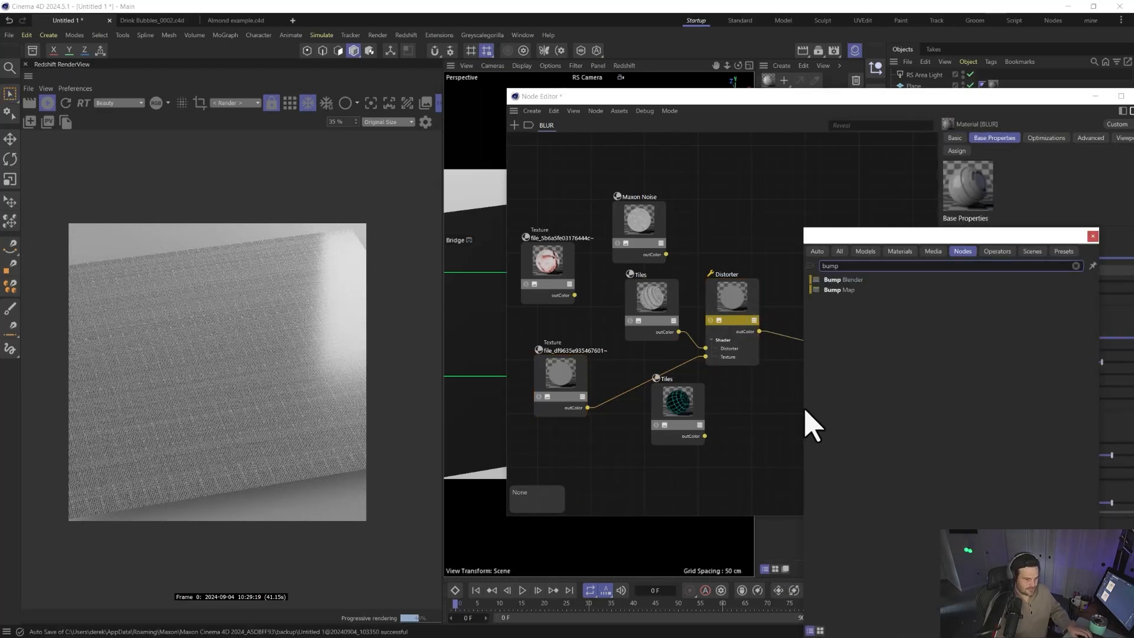
Step: Add a Bump Map node and confirm the blue ramp knot colour
{"action": "double_click", "coordinate": [840, 289]}
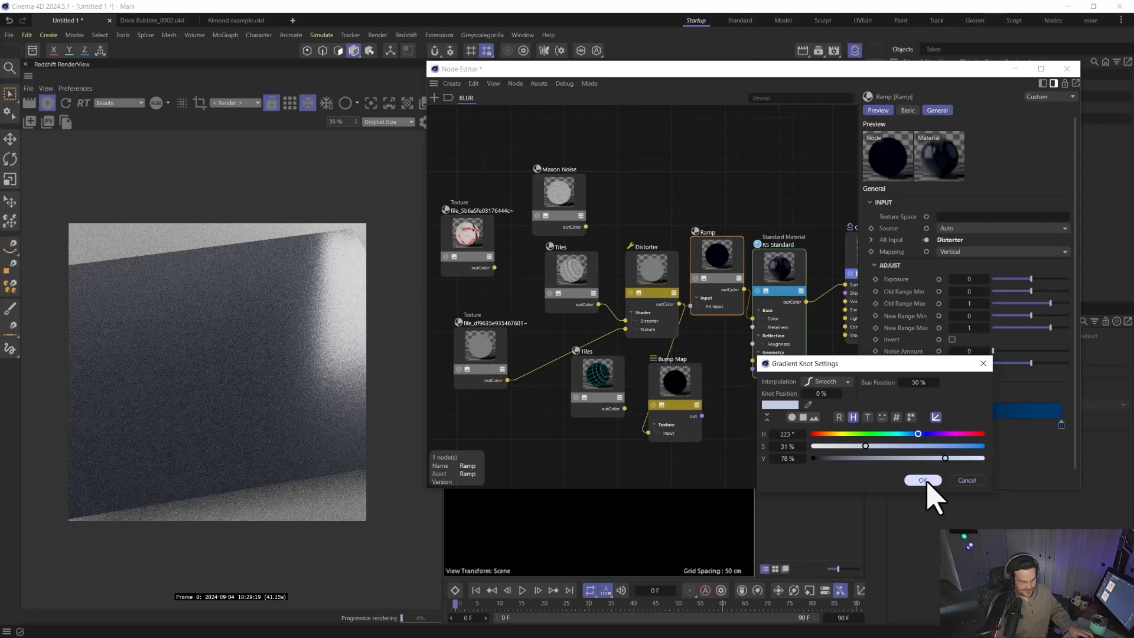
{"action": "left_click", "coordinate": [921, 480]}
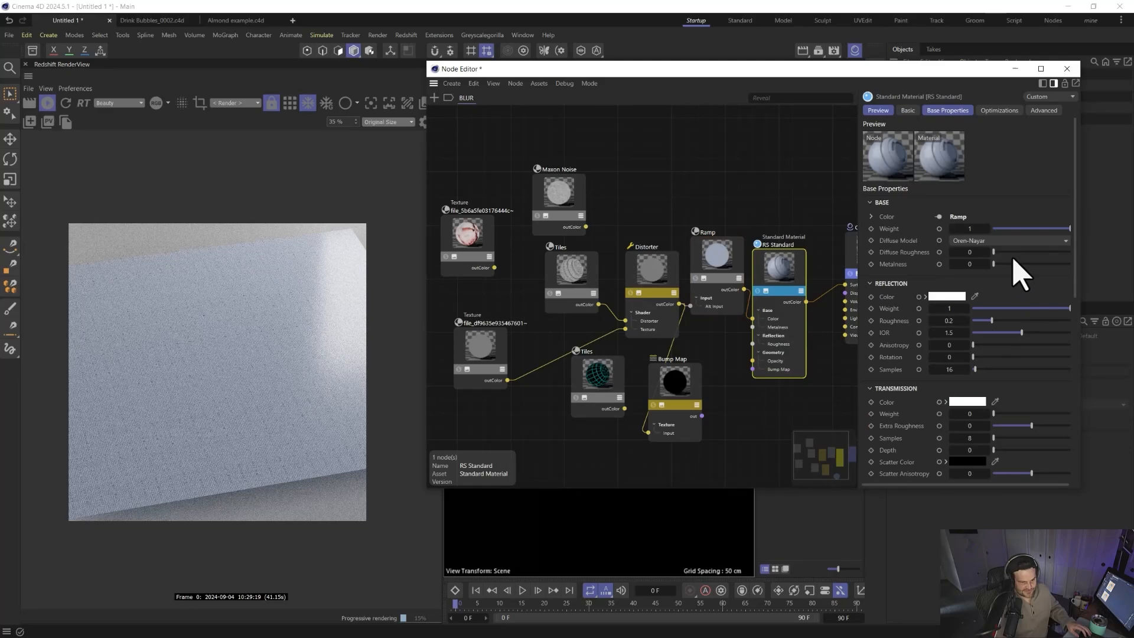
Step: Raise reflection roughness to about 0.36 and set sheen weight to about 0.41
{"action": "left_click_drag", "start_coordinate": [992, 320], "coordinate": [1004, 321]}
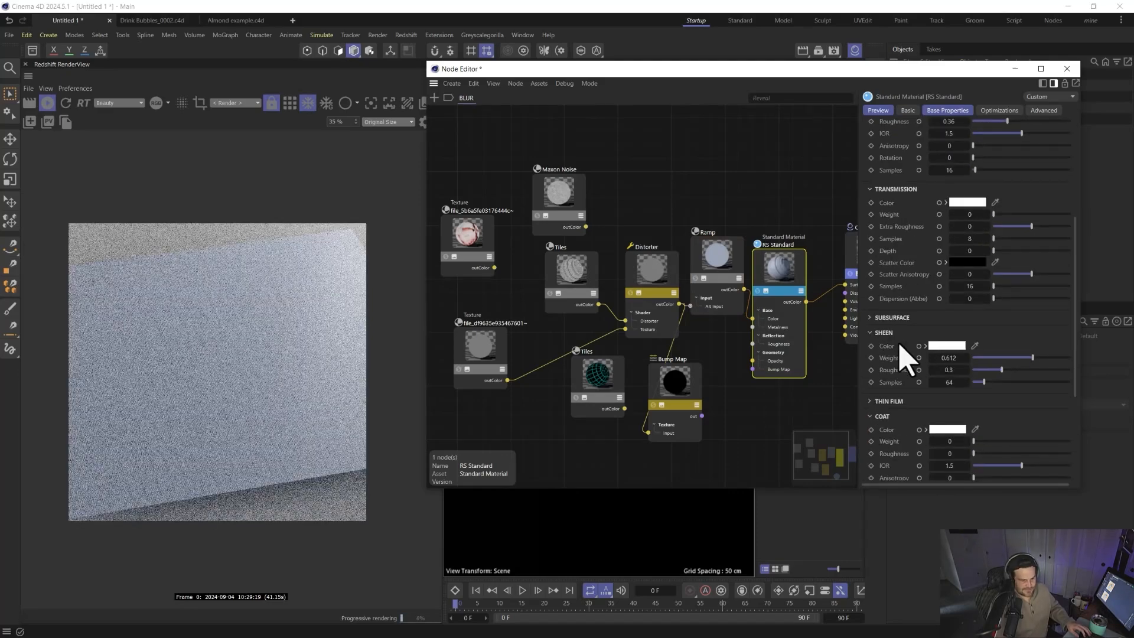
{"action": "left_click_drag", "start_coordinate": [1022, 357], "coordinate": [1012, 357]}
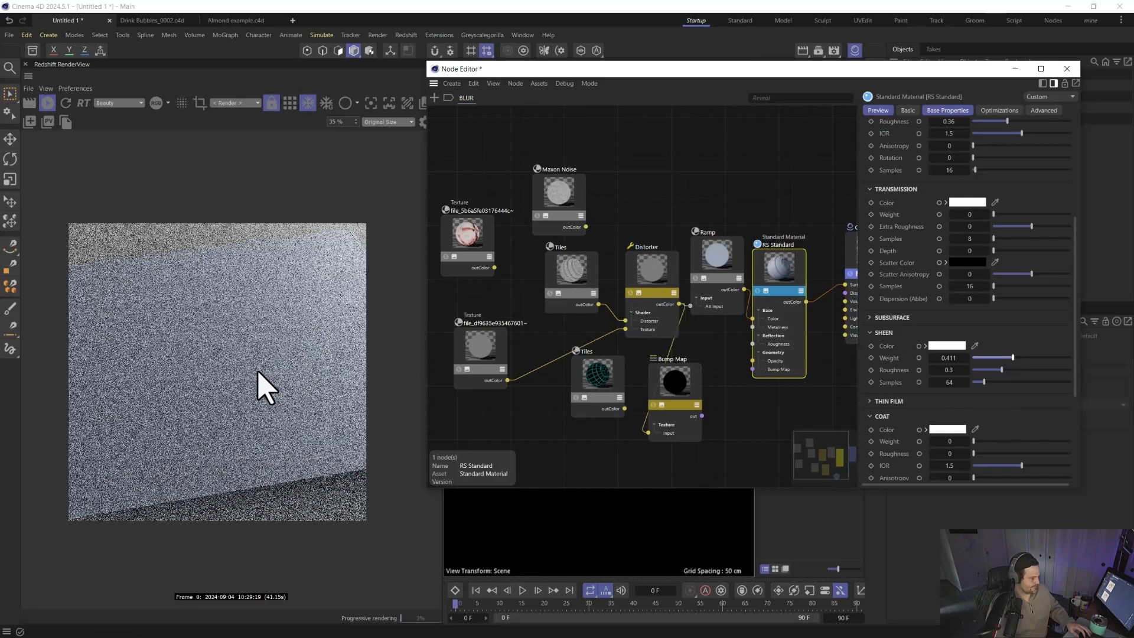
{"action": "left_click", "coordinate": [650, 267]}
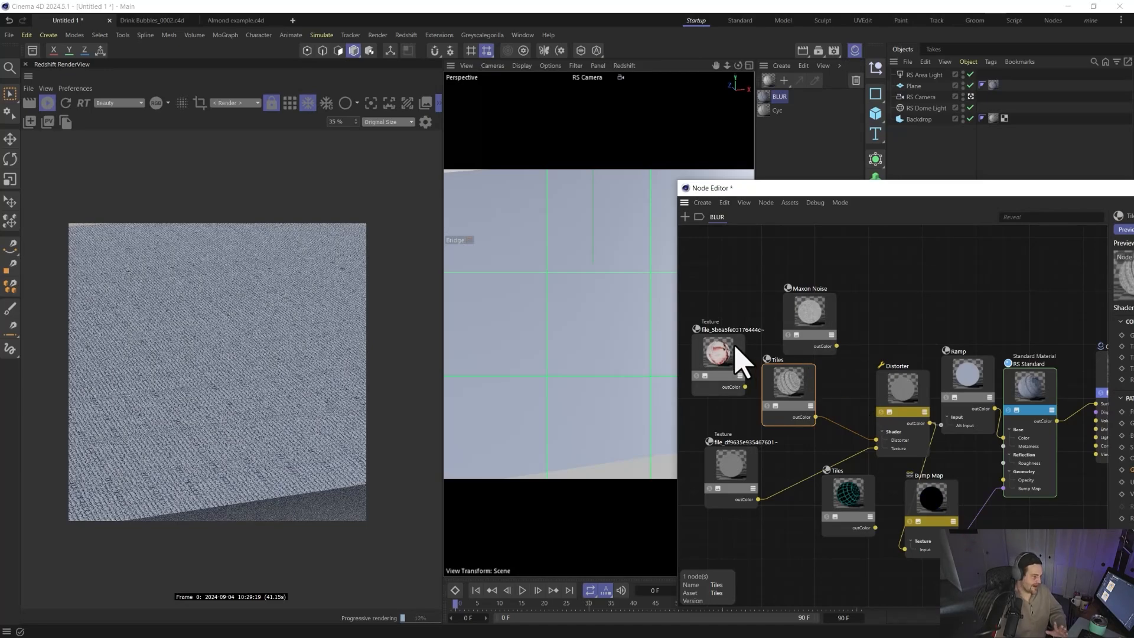
{"action": "mouse_move", "coordinate": [730, 365]}
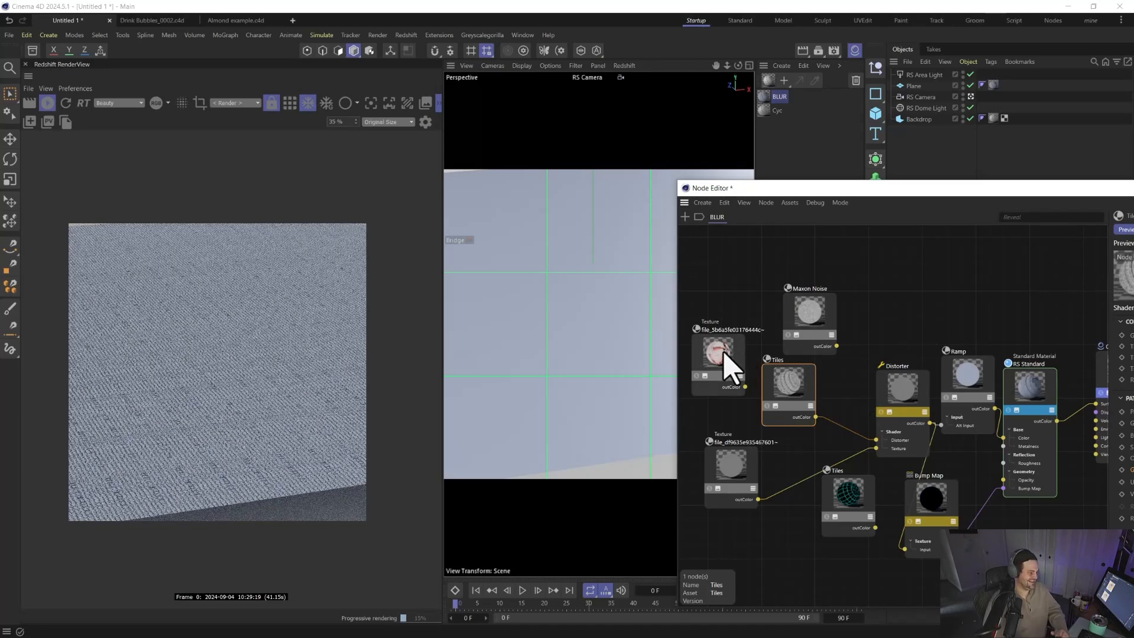